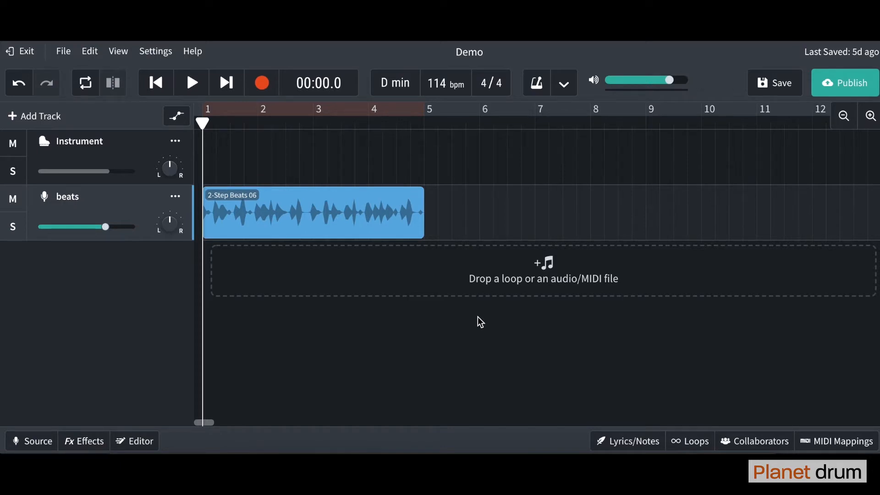
mouse_move(241, 261)
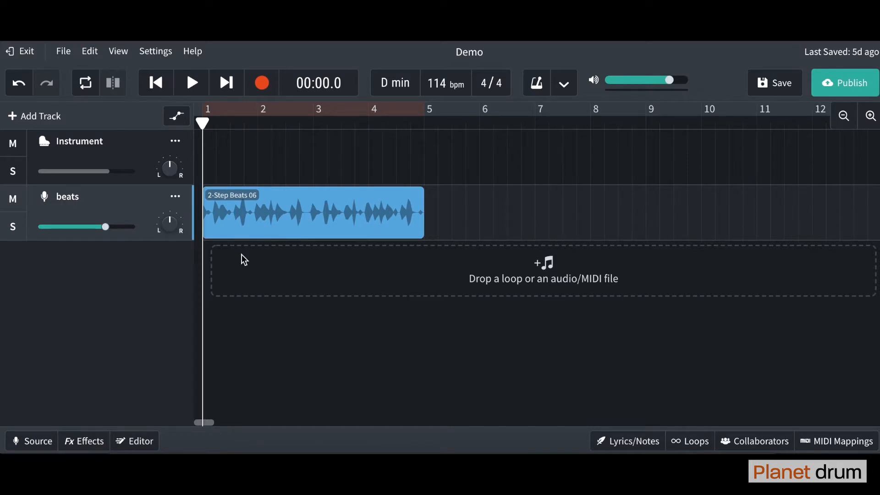
mouse_move(508, 352)
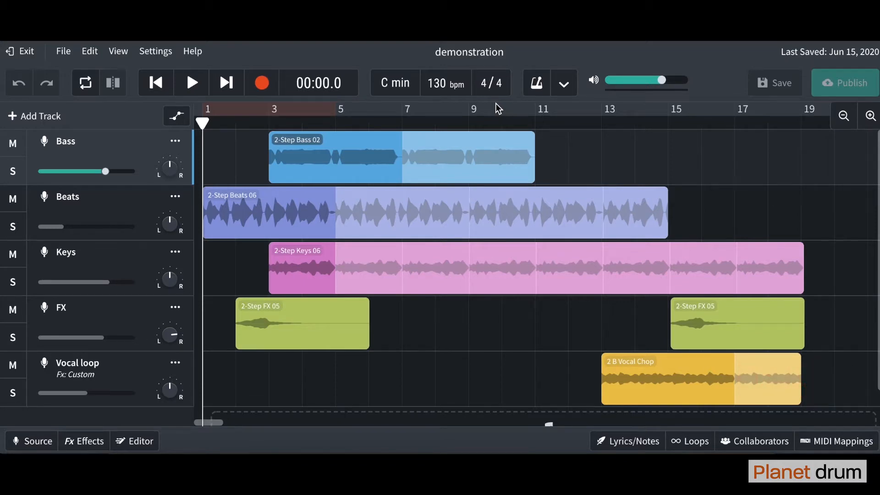
mouse_move(506, 122)
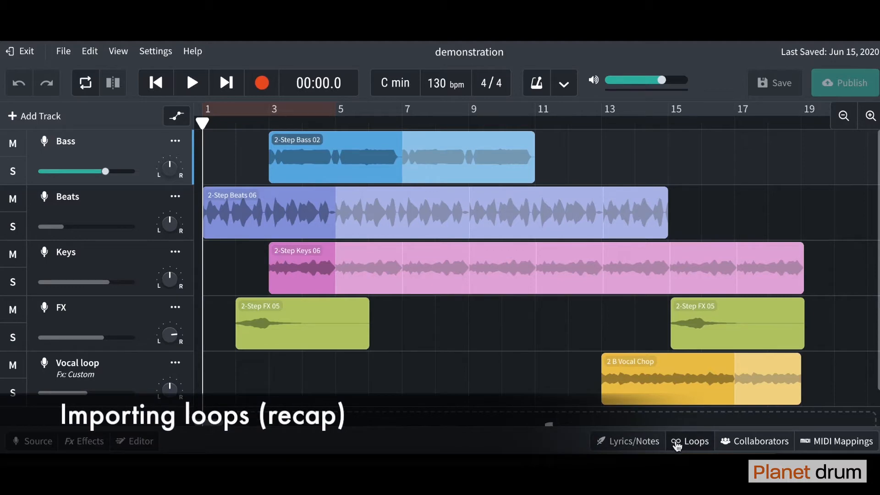
Step: Show the All Loops library beneath the Demo project's beats track
left_click(690, 441)
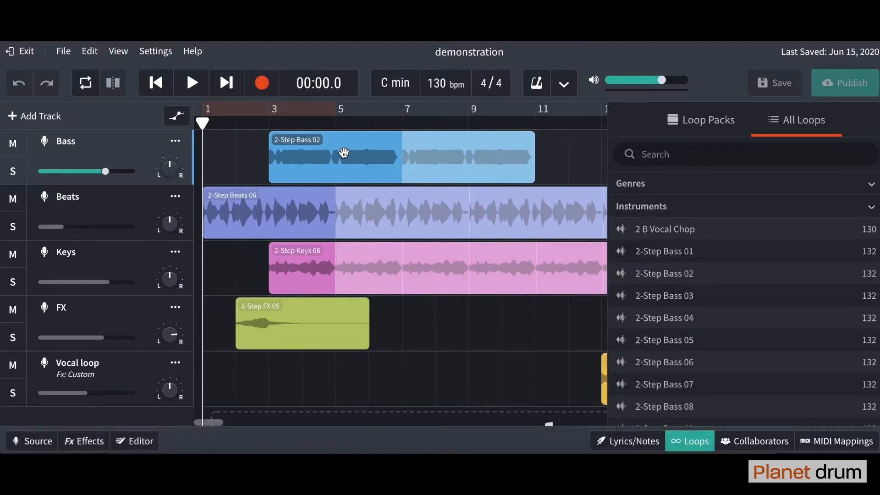
mouse_move(248, 203)
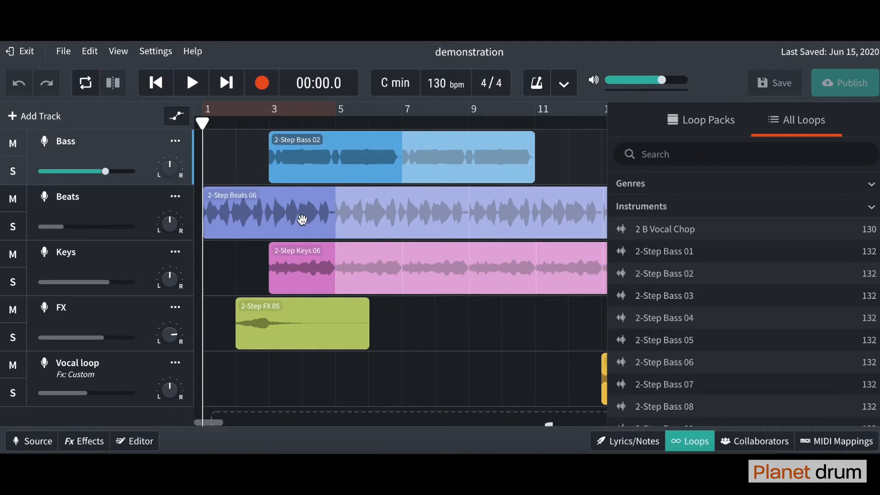
mouse_move(361, 325)
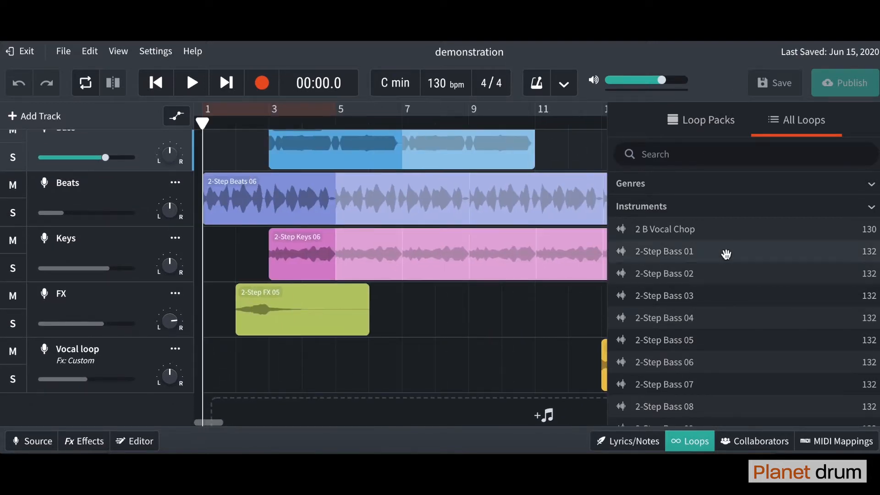
scroll("down", 3)
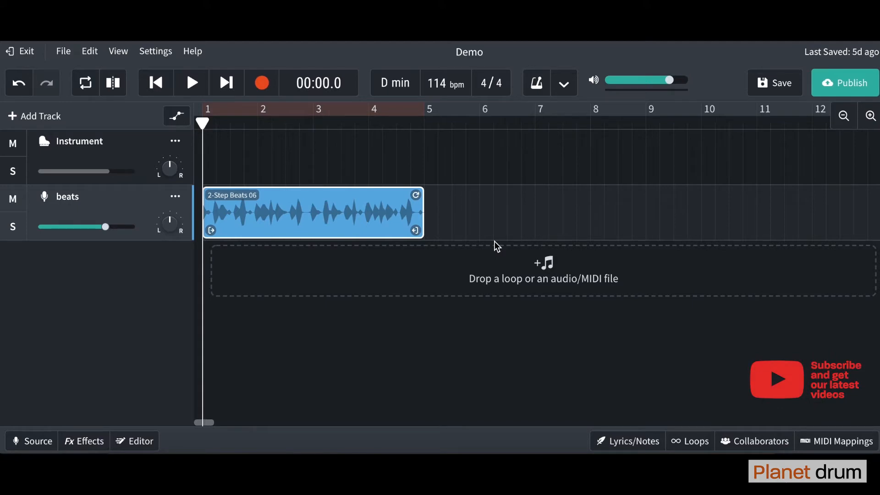
mouse_move(41, 121)
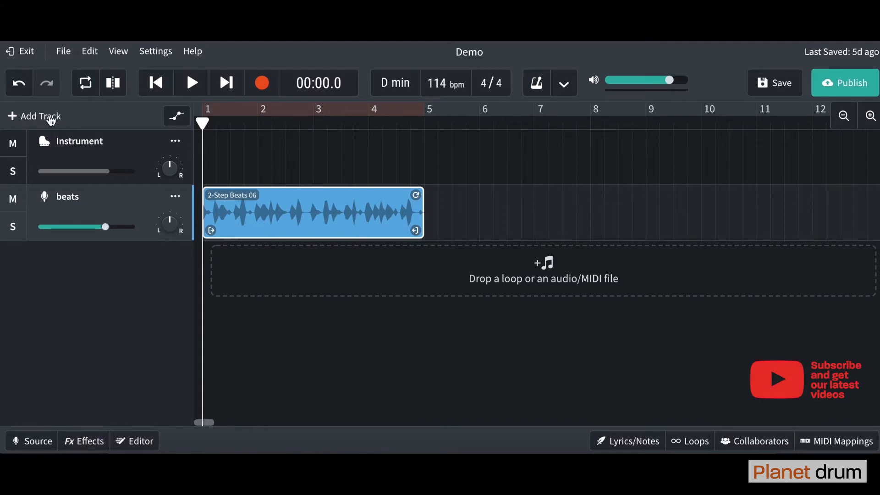
Step: Create a new Drum Machine track from the New Track dialog
left_click(34, 117)
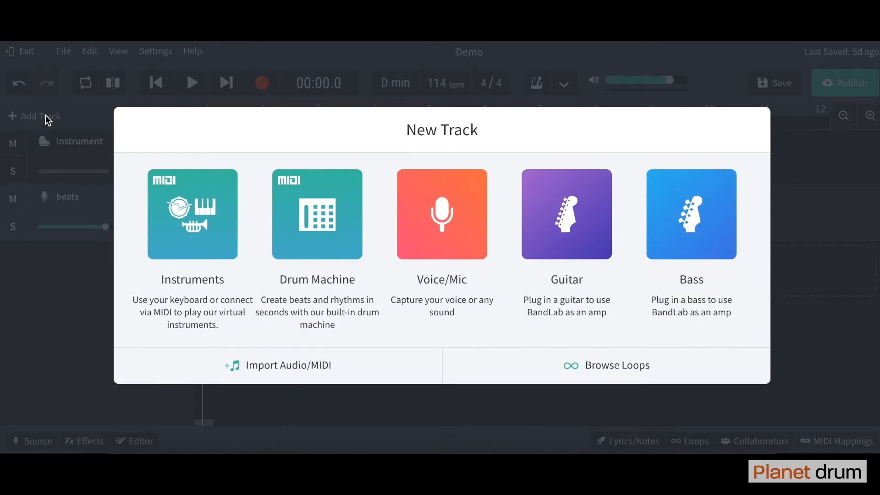
mouse_move(193, 203)
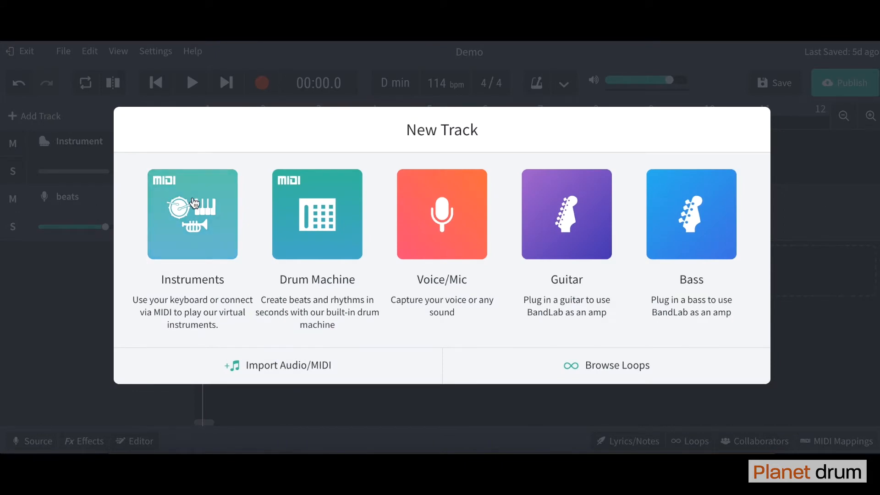
mouse_move(323, 220)
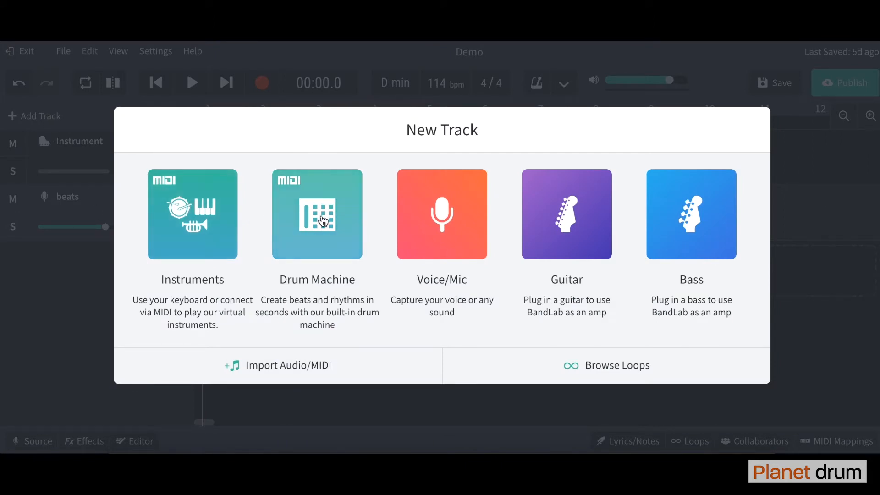
left_click(317, 214)
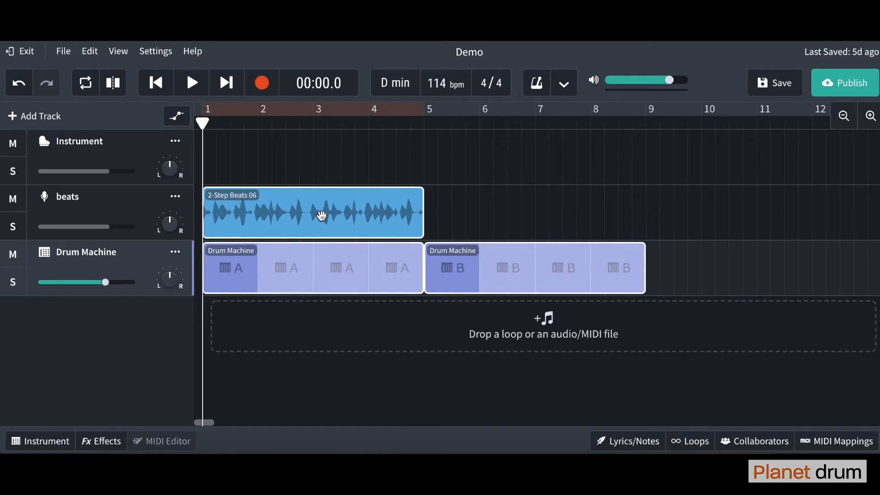
mouse_move(39, 409)
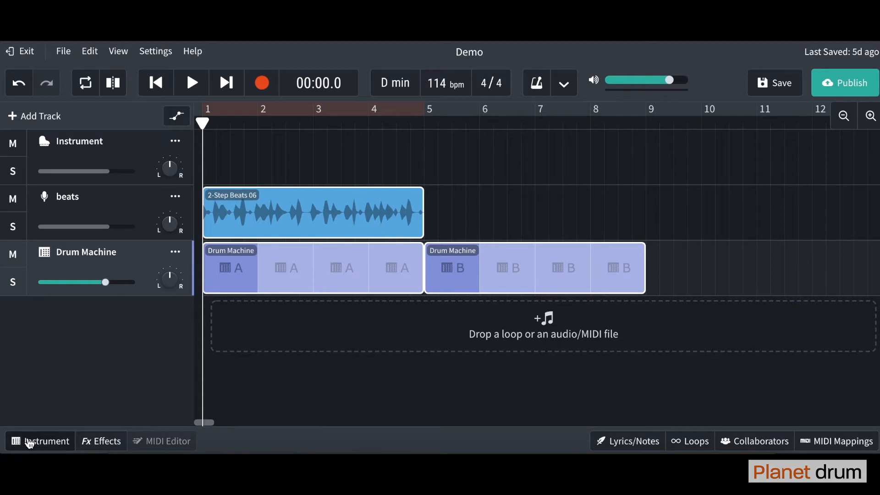
Step: Audition pattern A on the 808 Kit grid and clear a cymbal hit from it
left_click(40, 441)
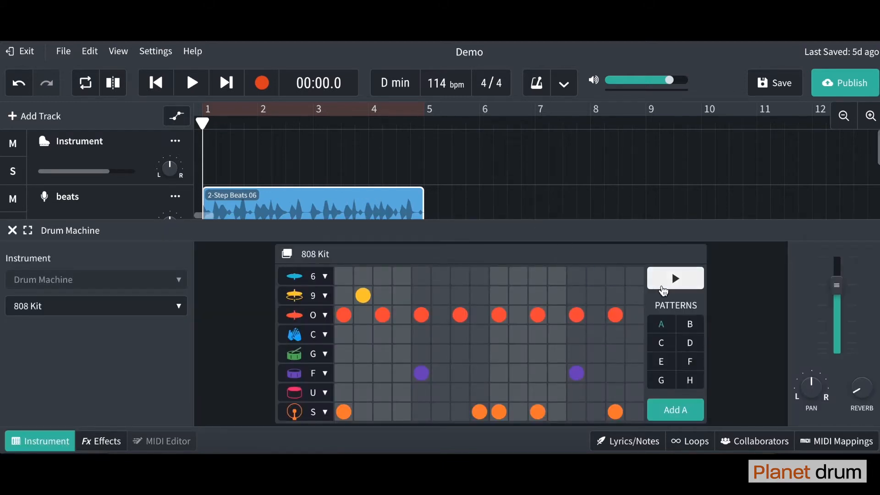
mouse_move(675, 279)
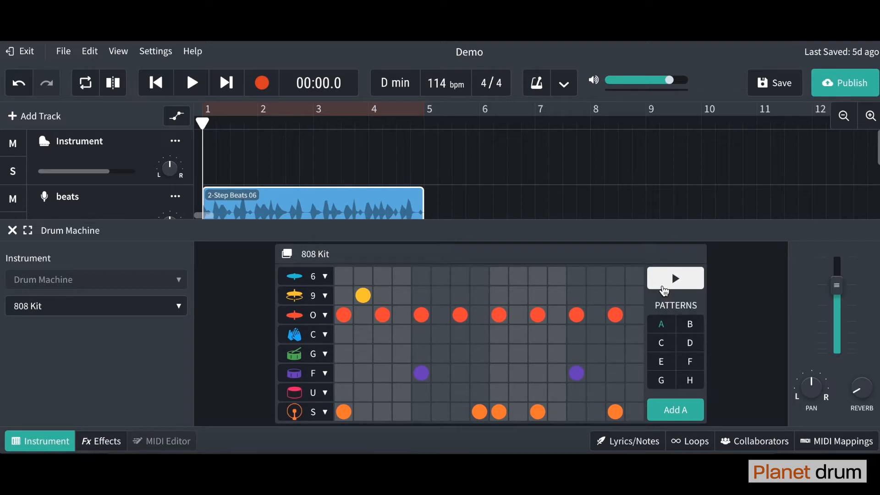
left_click(675, 279)
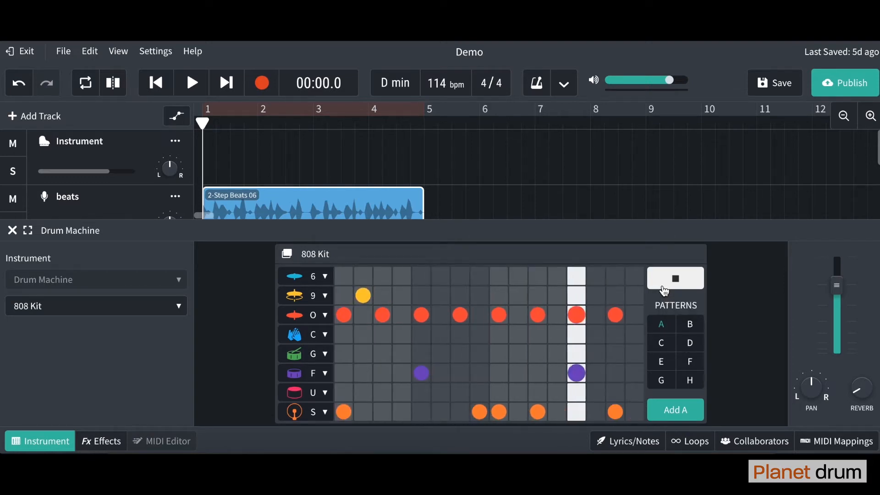
left_click(674, 279)
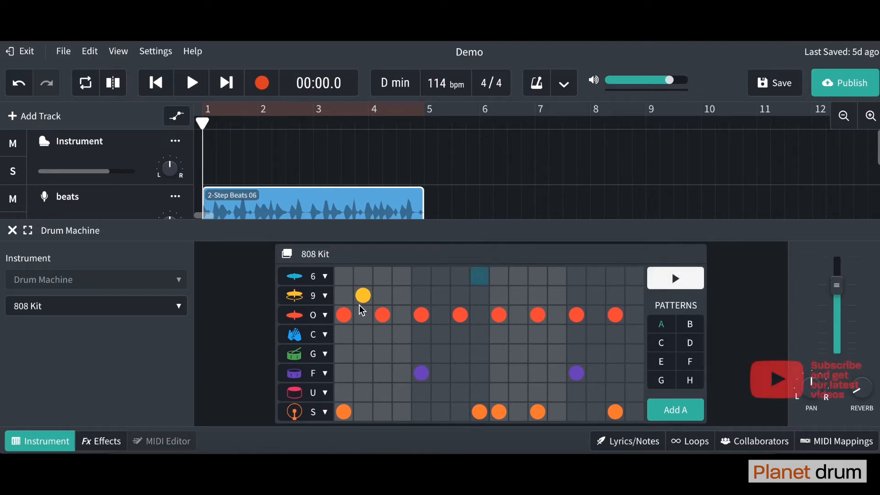
left_click(343, 316)
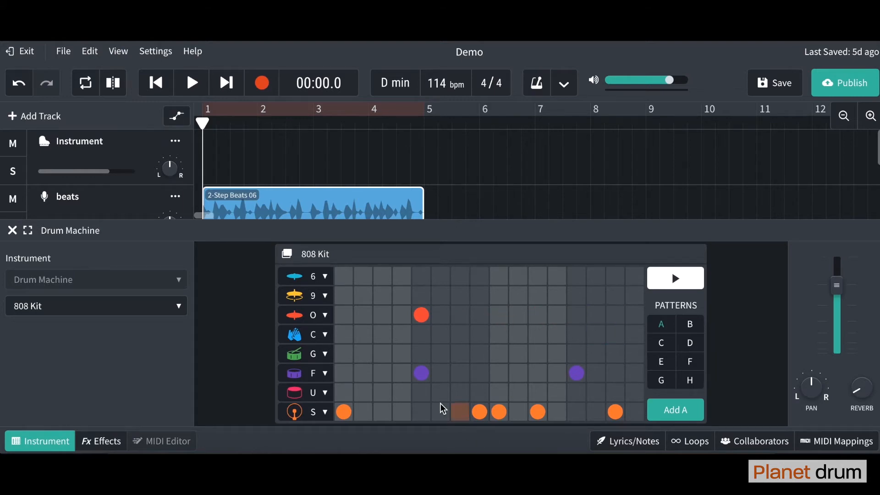
Step: Preview pattern B, add a hit near its end, and return the playhead to bar 1
left_click(459, 412)
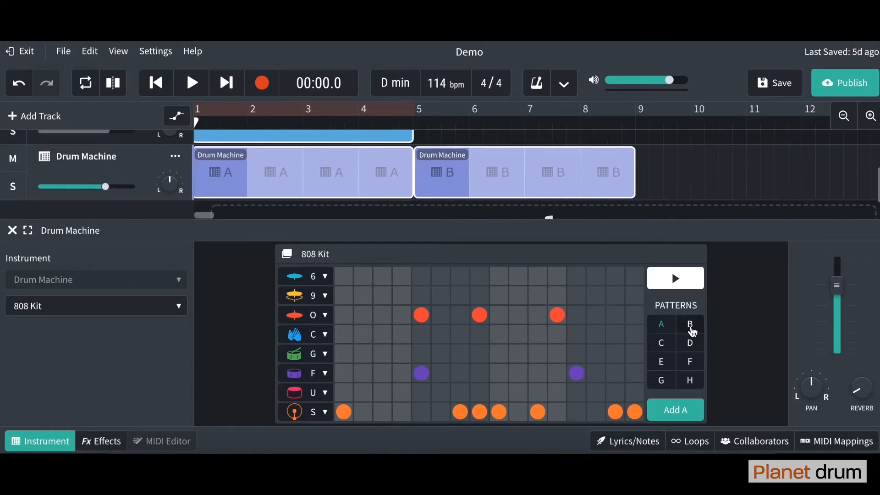
left_click(690, 325)
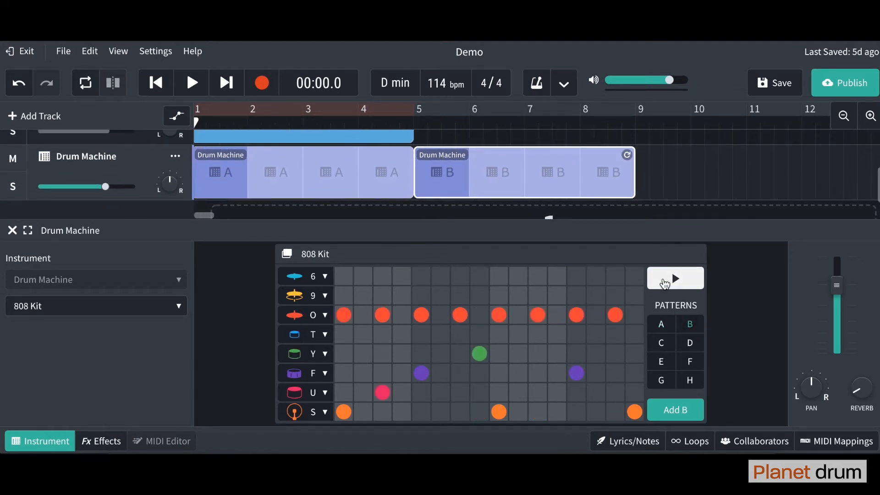
left_click(675, 279)
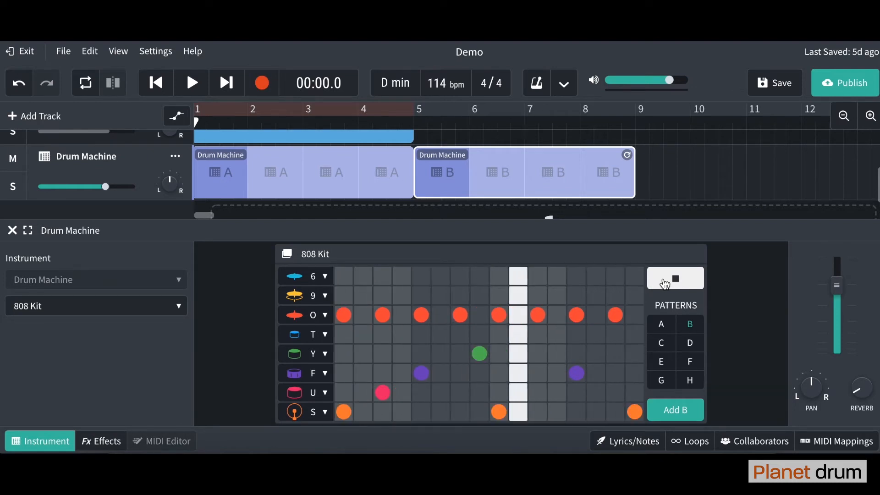
left_click(675, 278)
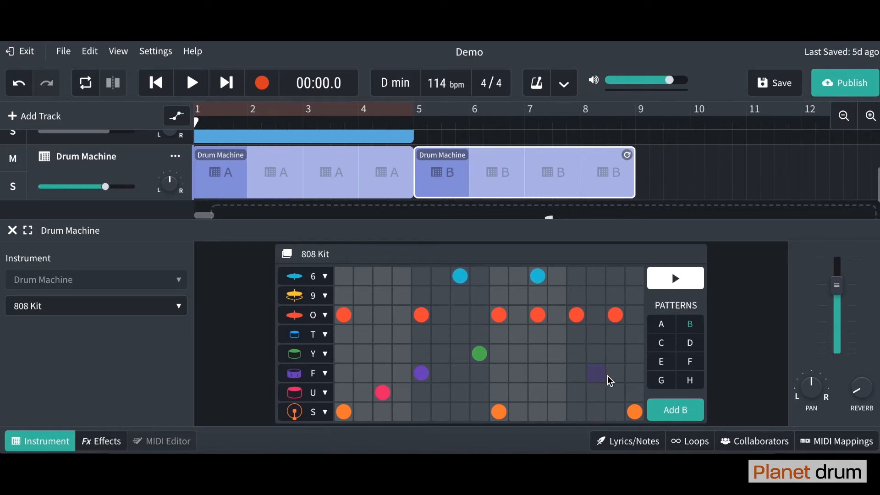
left_click(675, 279)
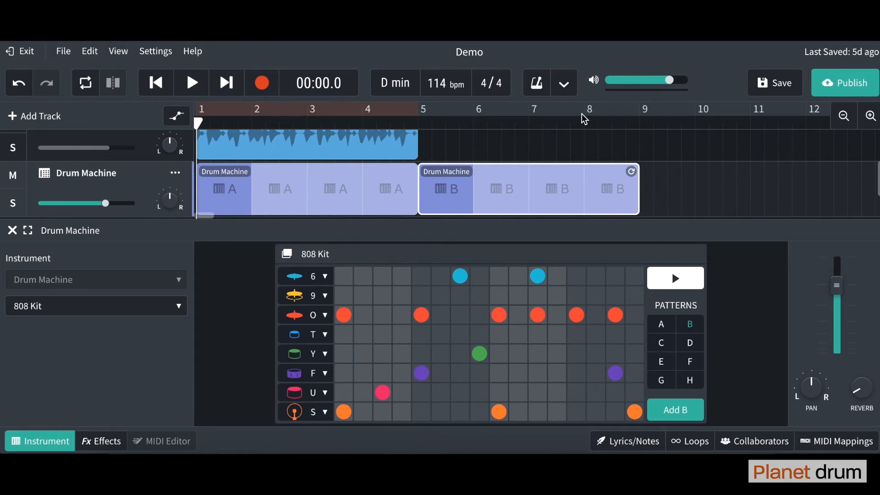
mouse_move(196, 129)
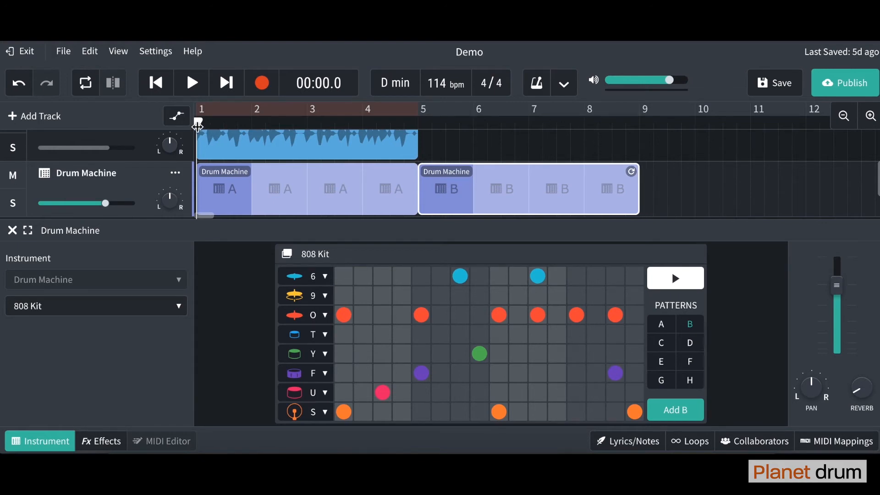
left_click(191, 82)
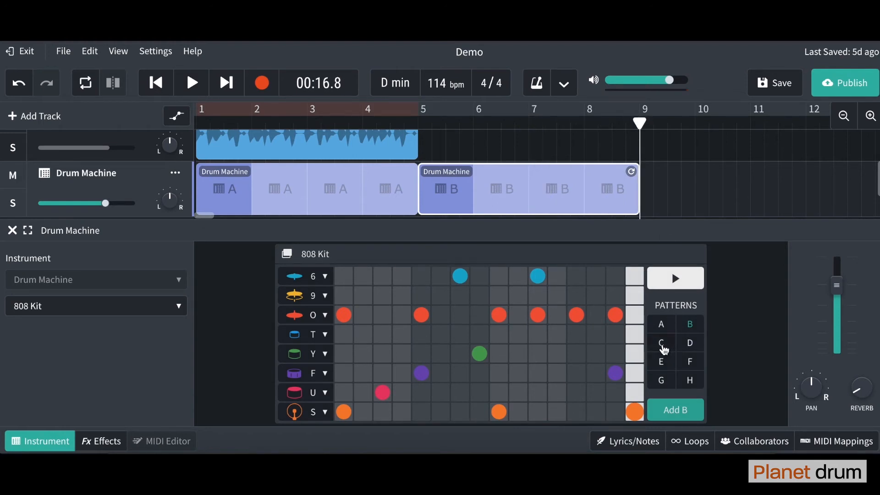
Step: Switch to drum pattern C and place a kick hit in its bottom row
left_click(662, 343)
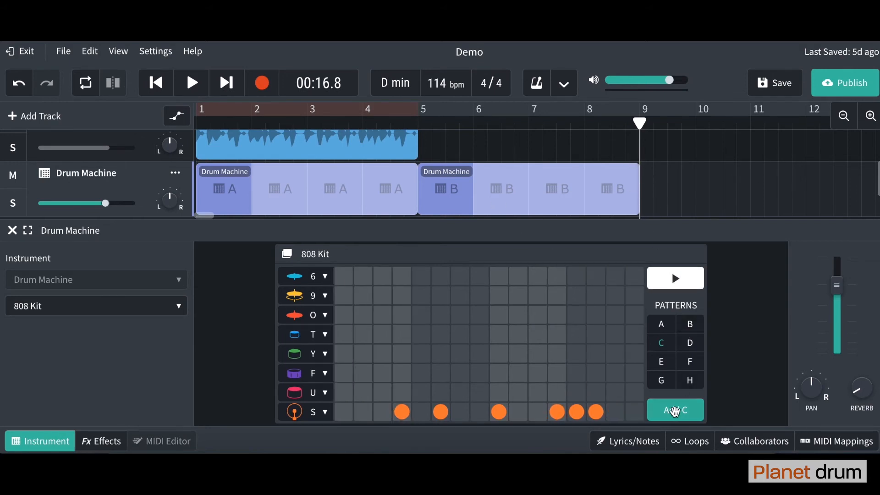
left_click(675, 410)
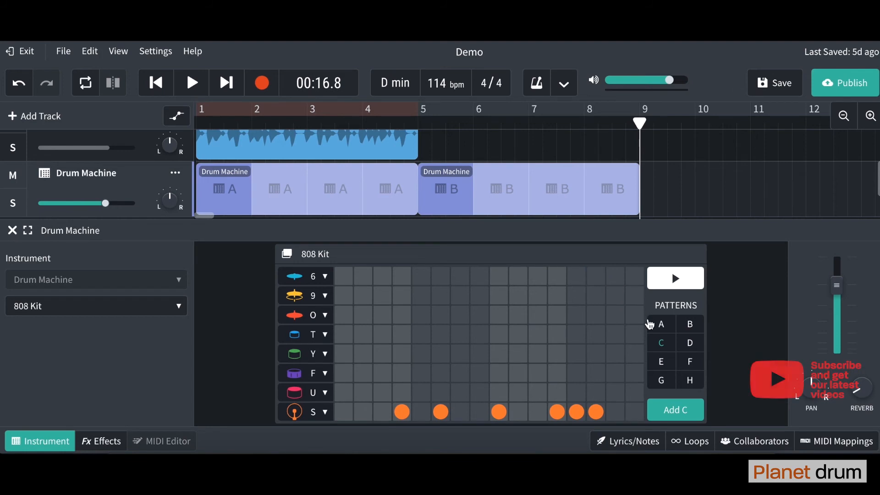
Step: Change pattern A's kit to DNB Kit, audition it, and close the drum machine editor
left_click(661, 325)
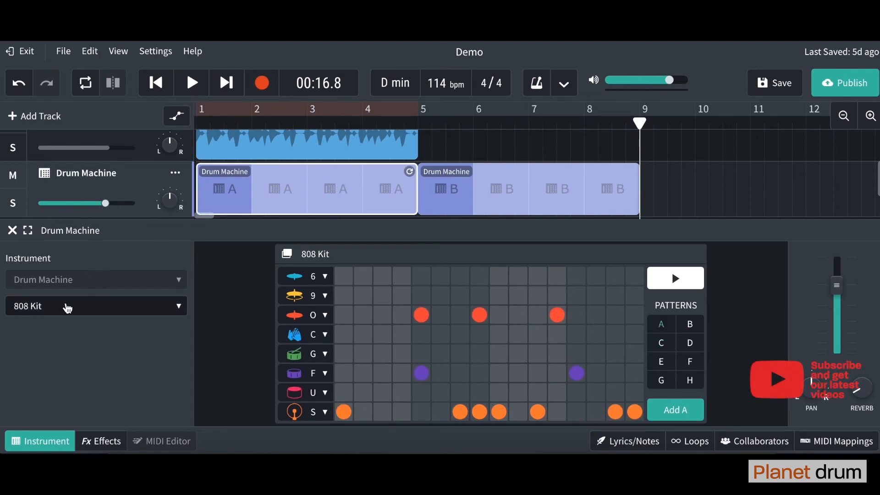
mouse_move(48, 314)
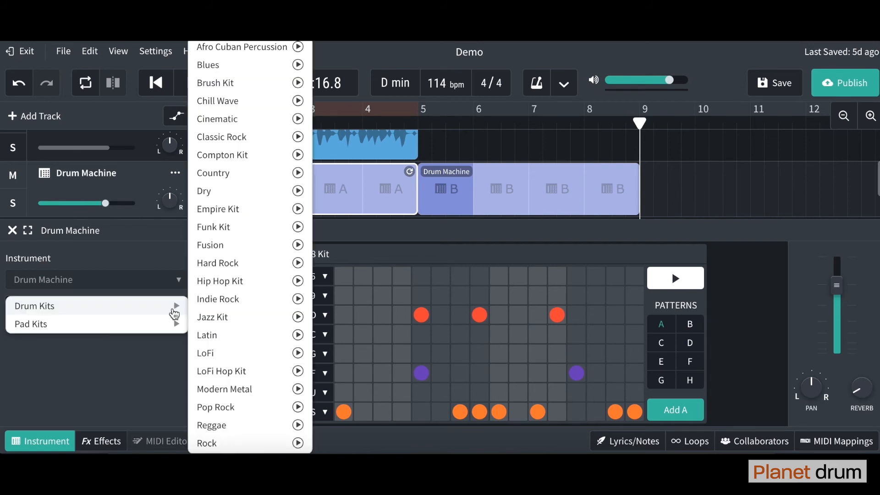
mouse_move(137, 305)
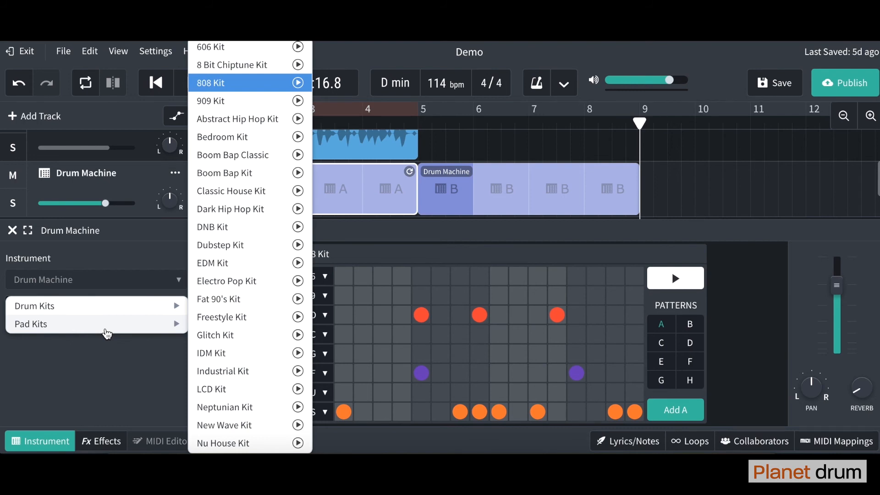
mouse_move(171, 327)
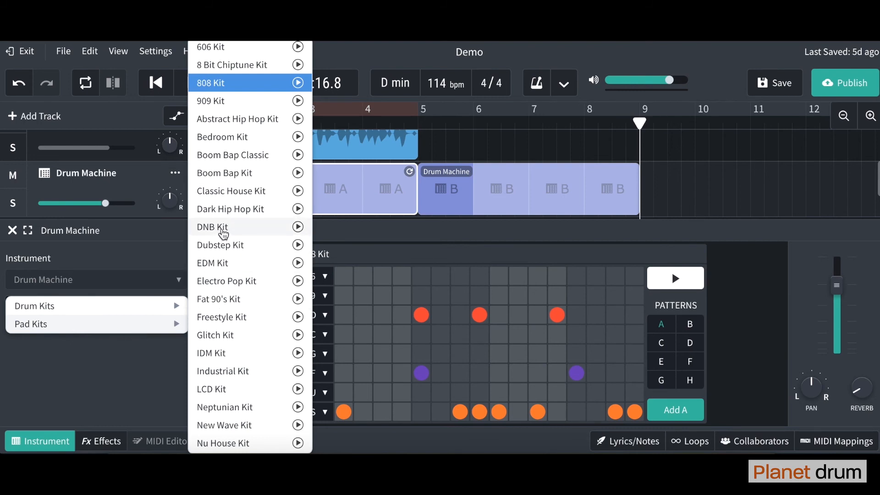
left_click(213, 227)
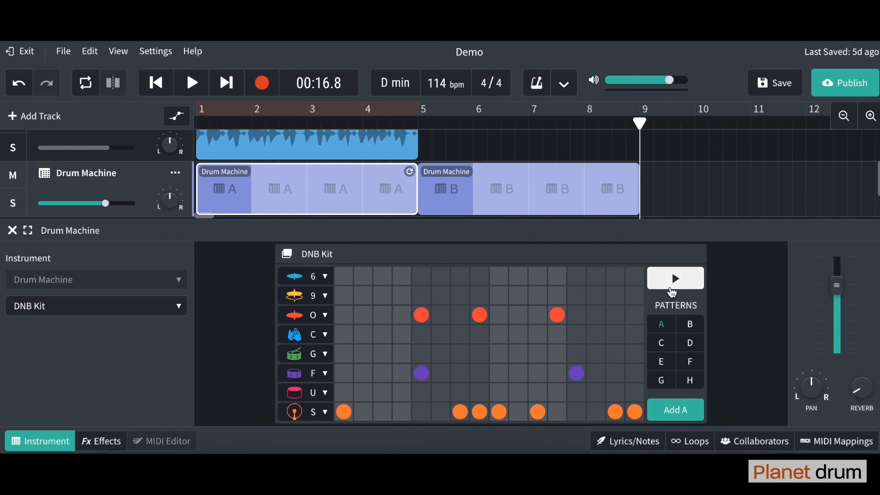
left_click(675, 278)
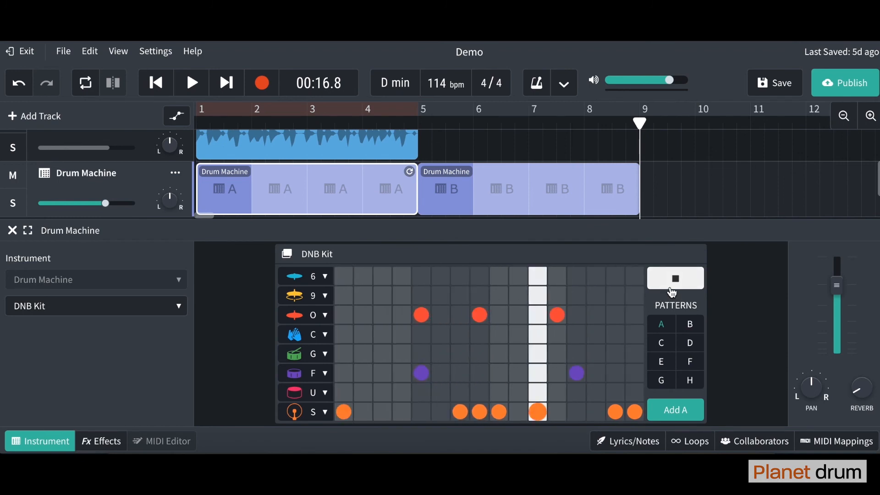
left_click(675, 278)
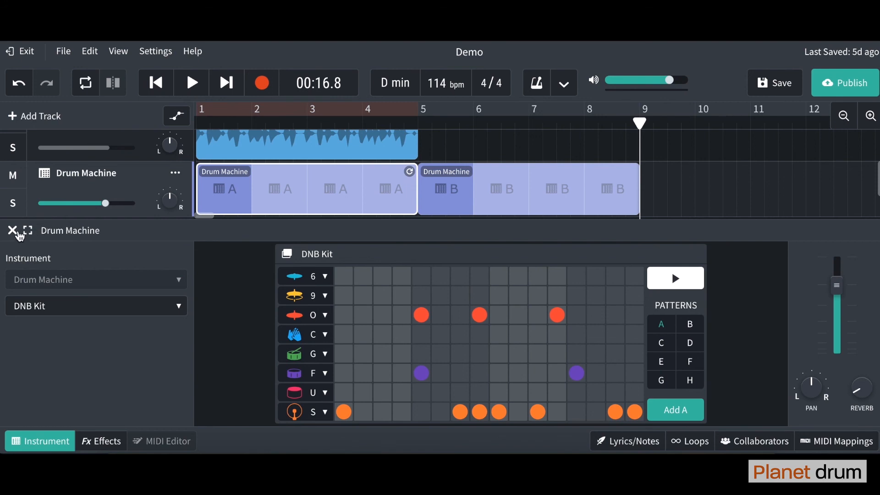
left_click(13, 231)
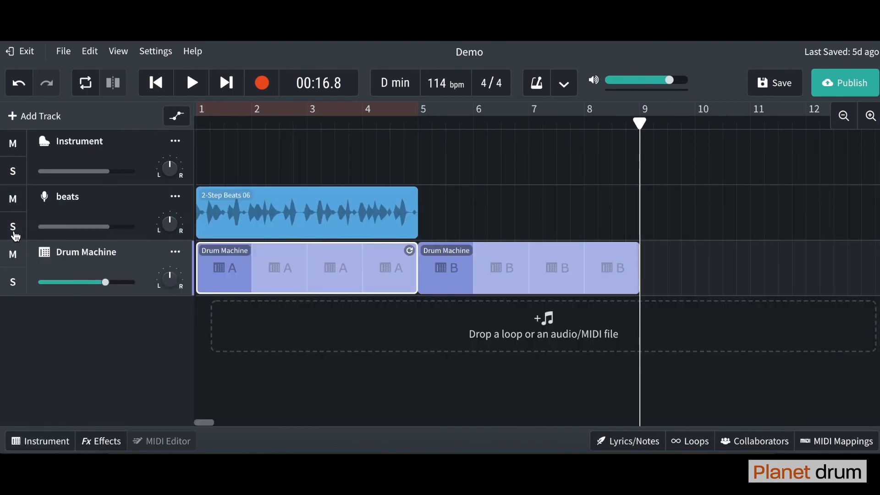
mouse_move(618, 315)
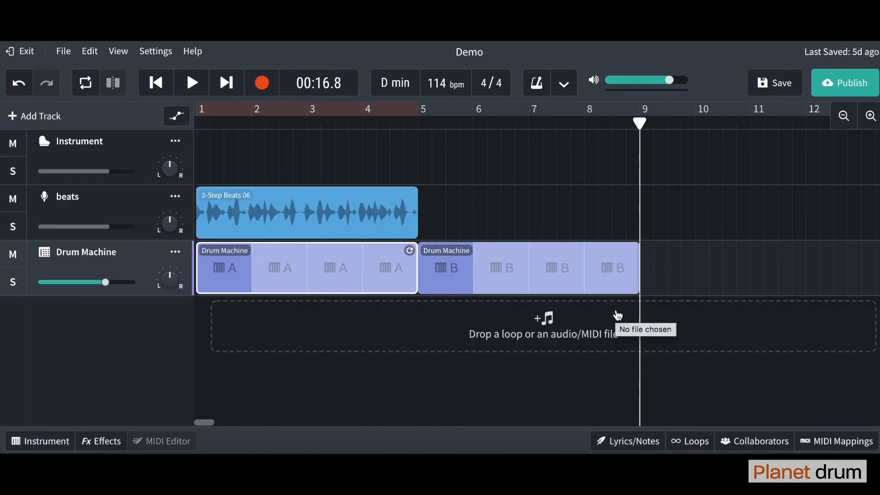